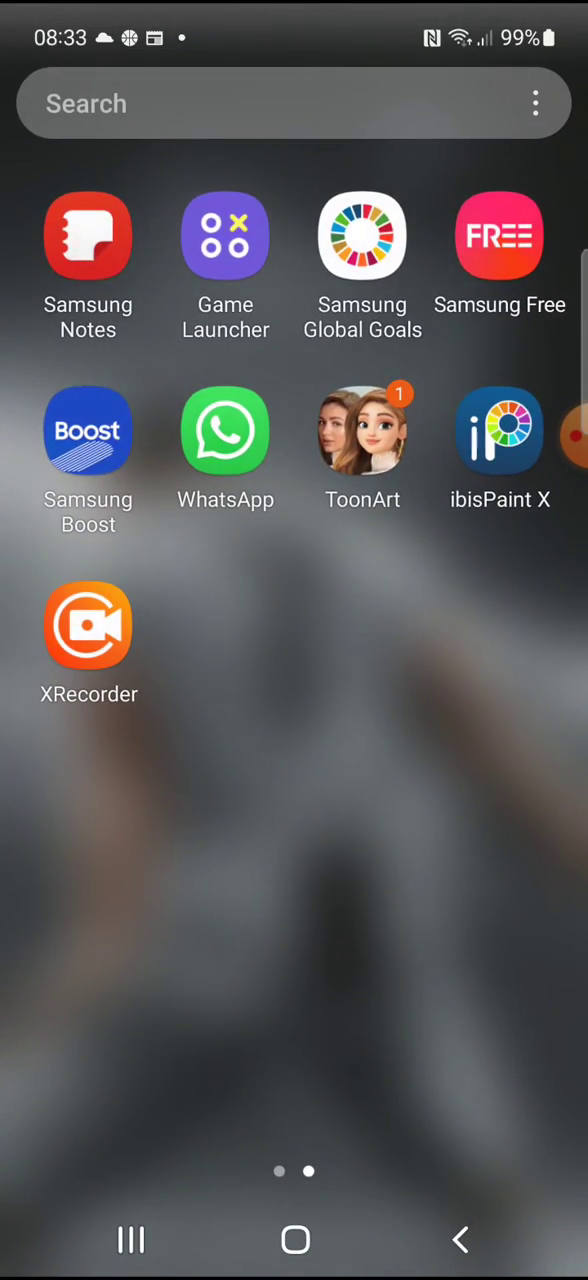
# Launch Roblox from the My games list in Samsung Game Launcher
pyautogui.click(224, 237)
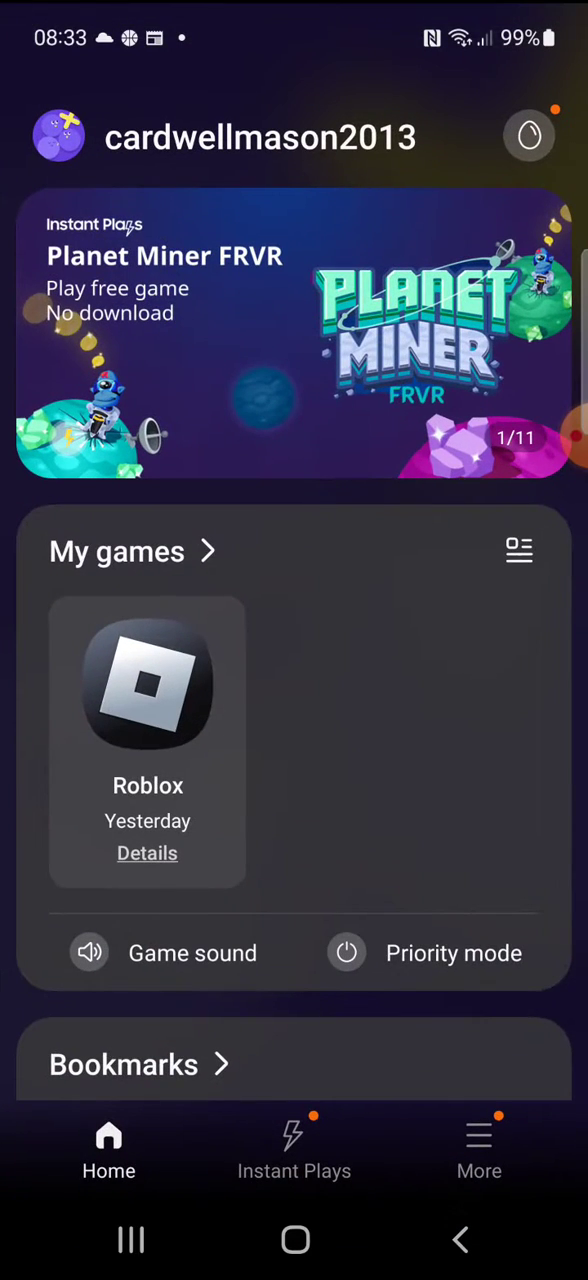
pyautogui.click(147, 853)
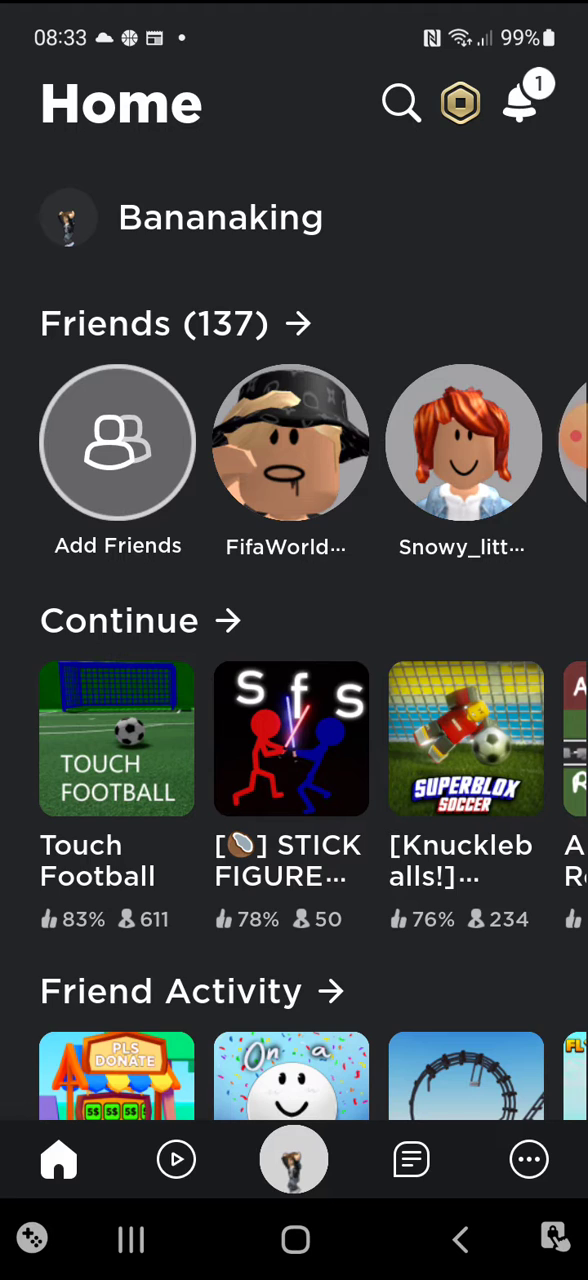
# Scroll through the Continue row on the Roblox home feed
pyautogui.scroll(-3)
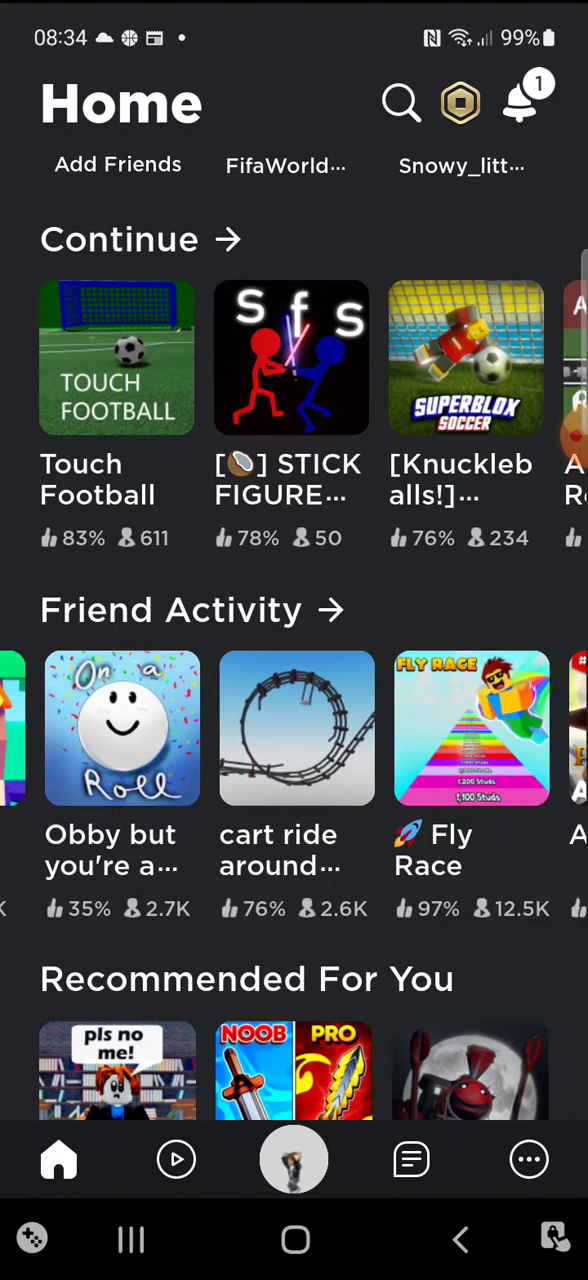
pyautogui.hscroll(-3)
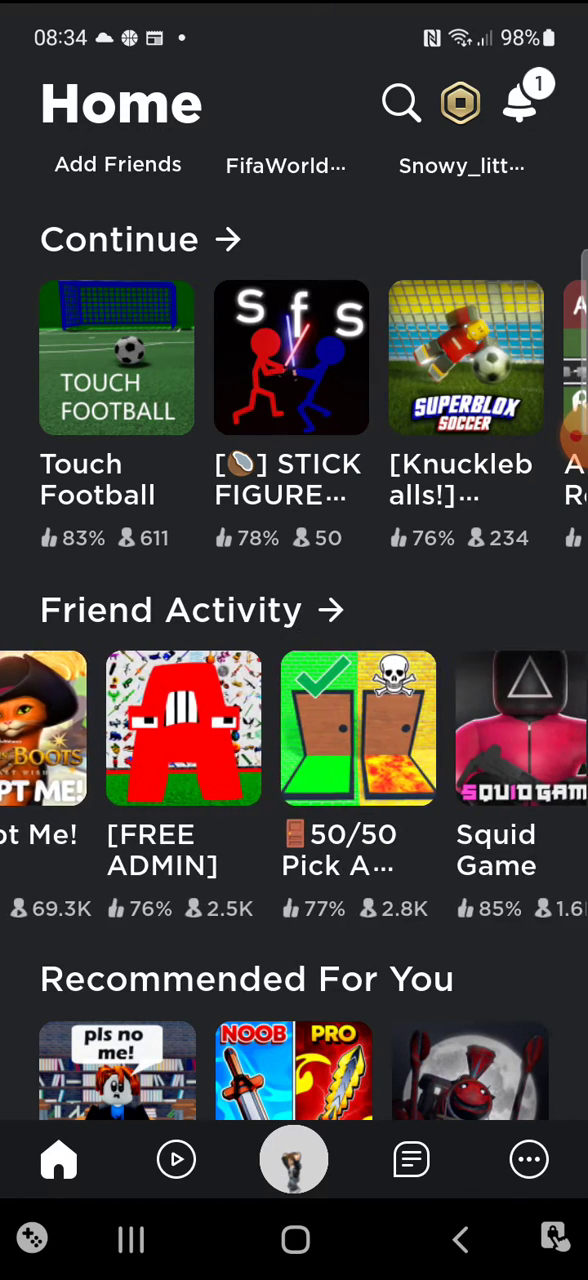
pyautogui.hscroll(-3)
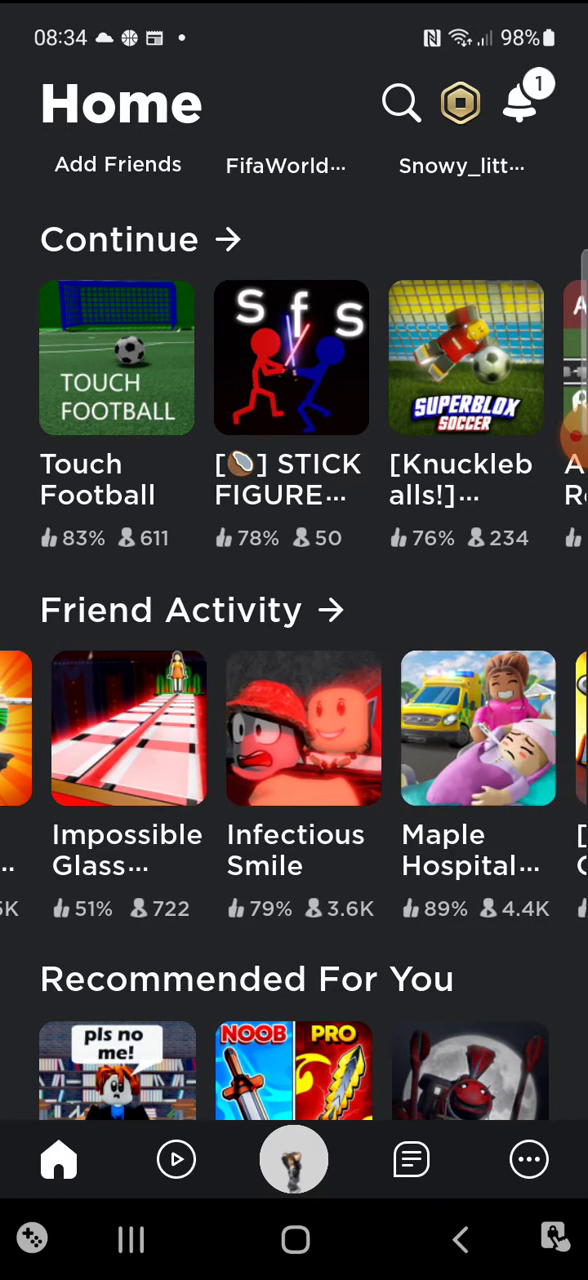
pyautogui.hscroll(-3)
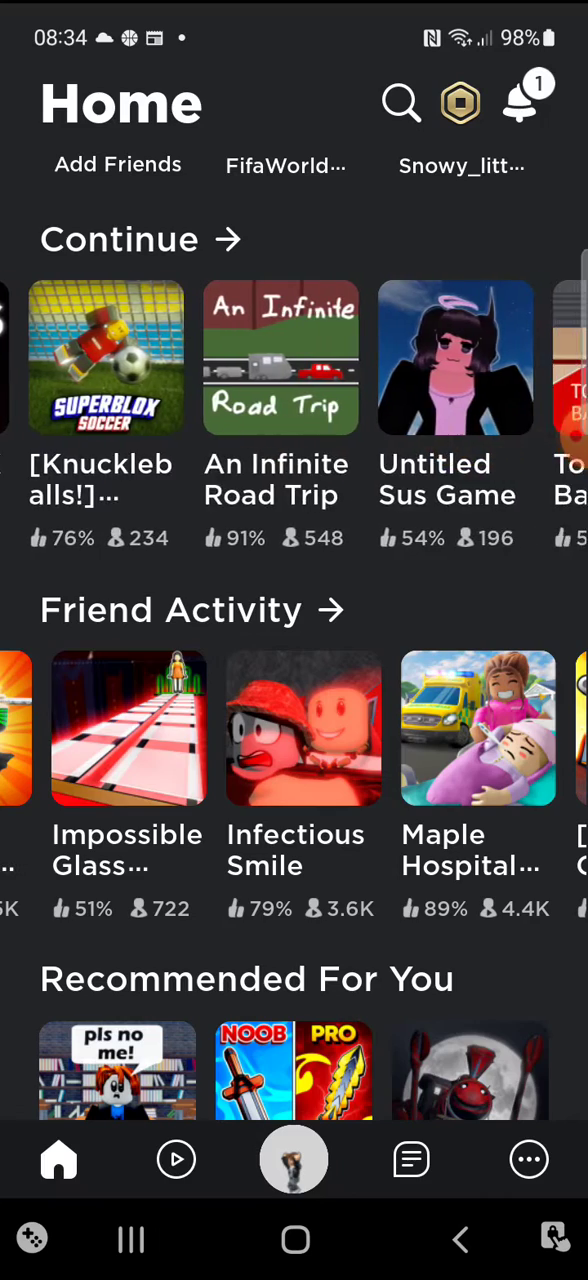
# Scroll down the recommendations until 'get chased by a rocket' appears
pyautogui.scroll(-3)
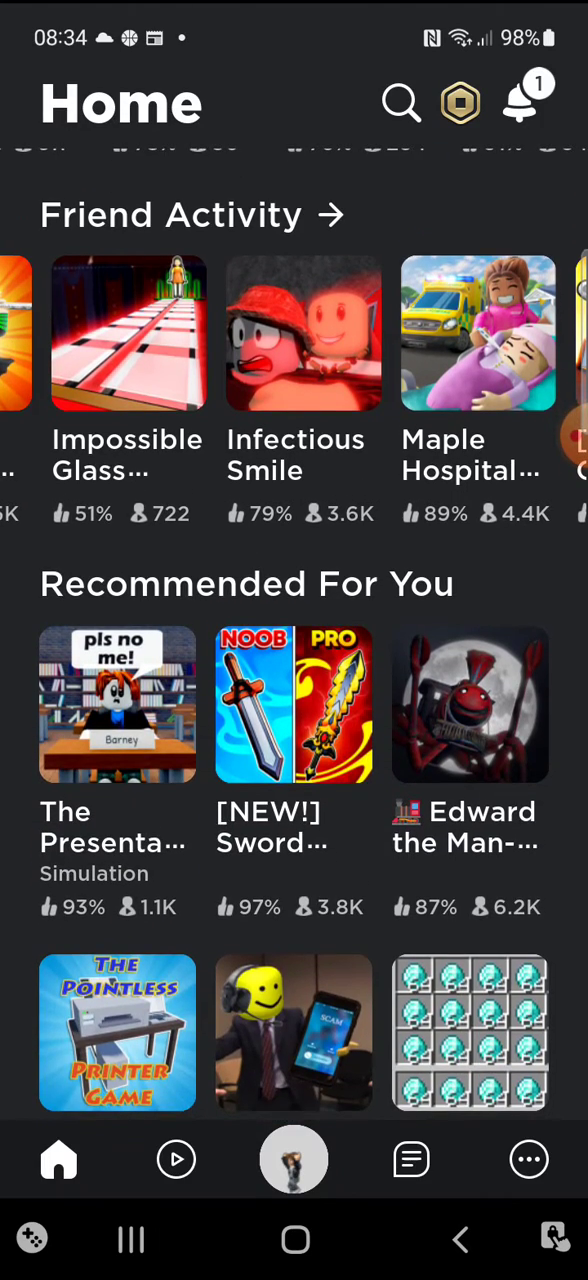
pyautogui.scroll(-3)
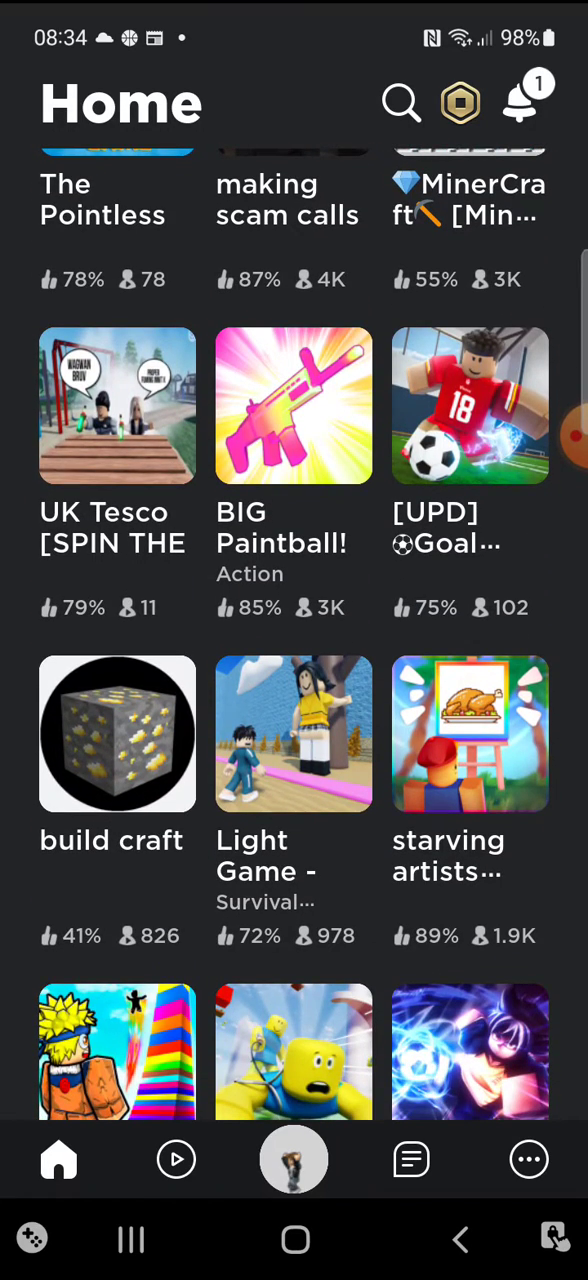
pyautogui.scroll(-3)
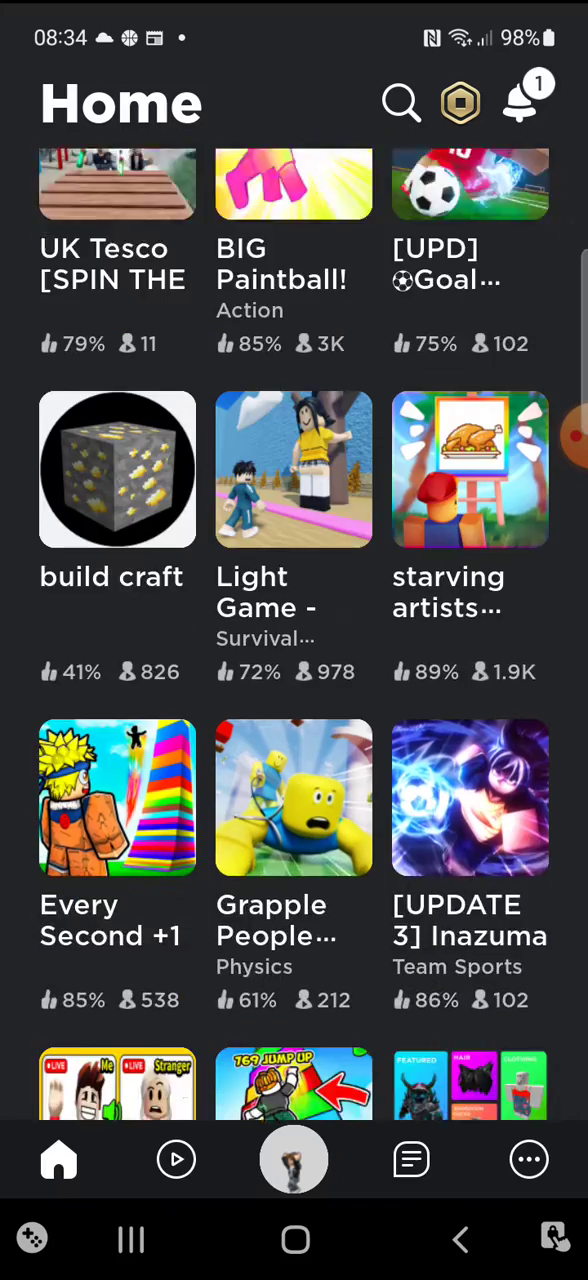
pyautogui.scroll(-3)
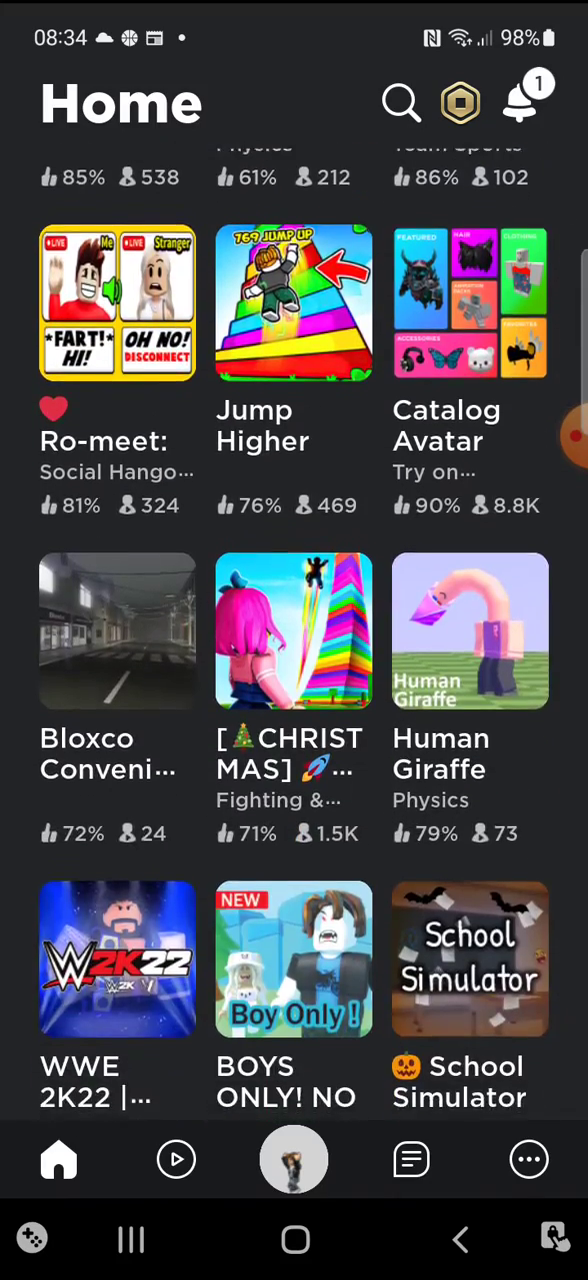
pyautogui.scroll(3)
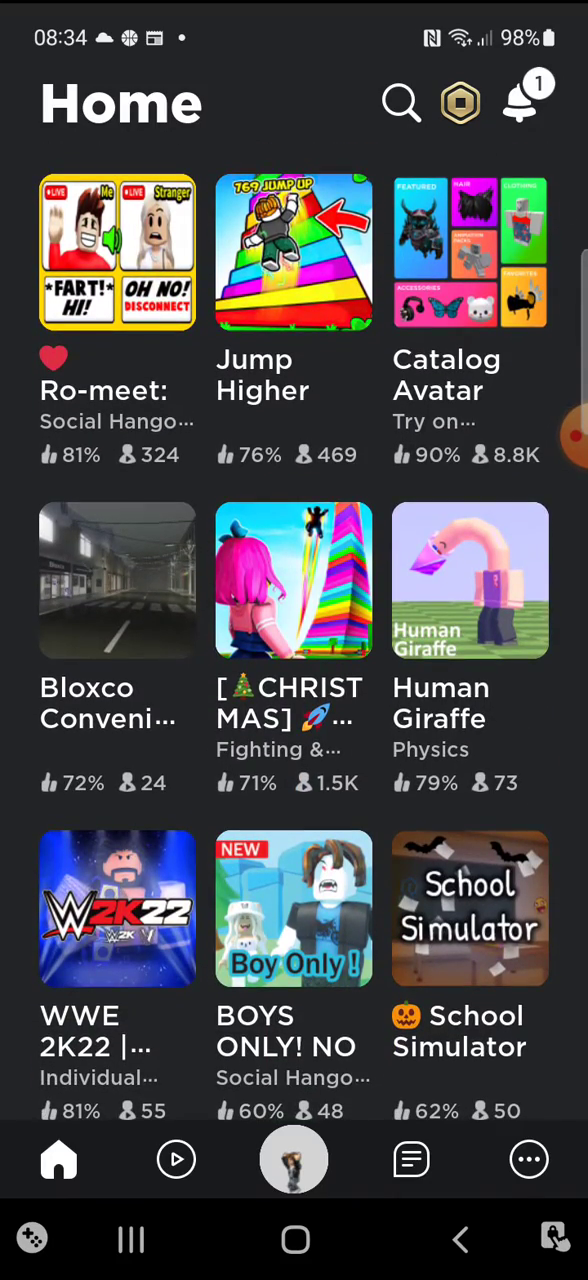
pyautogui.scroll(-3)
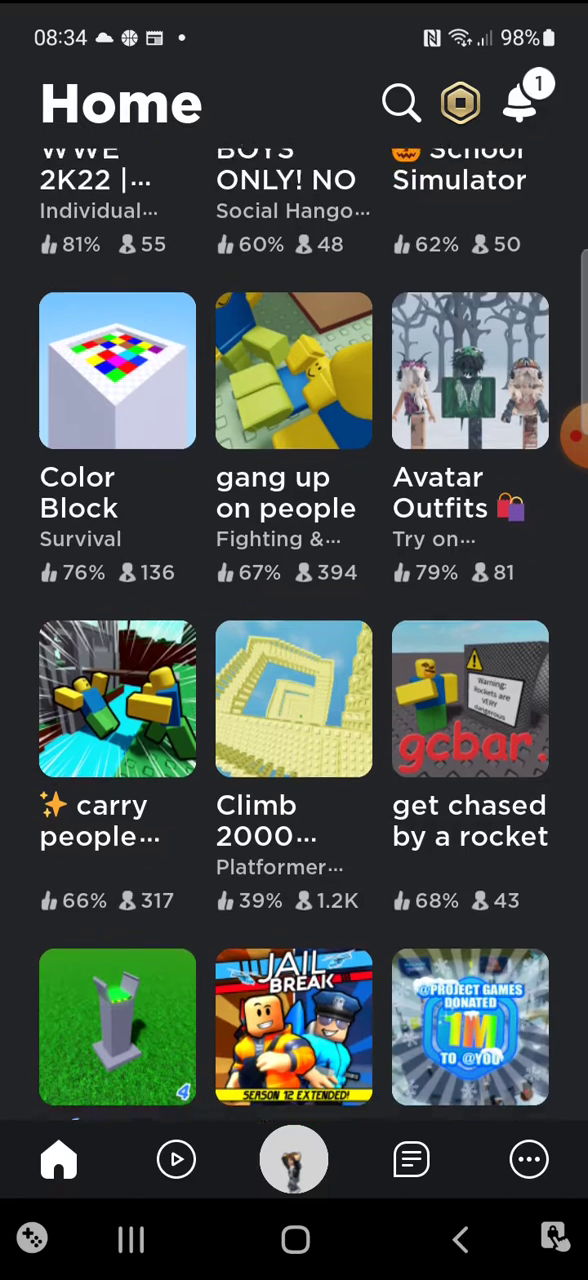
# Open 'get chased by a rocket' details and press Play
pyautogui.click(469, 698)
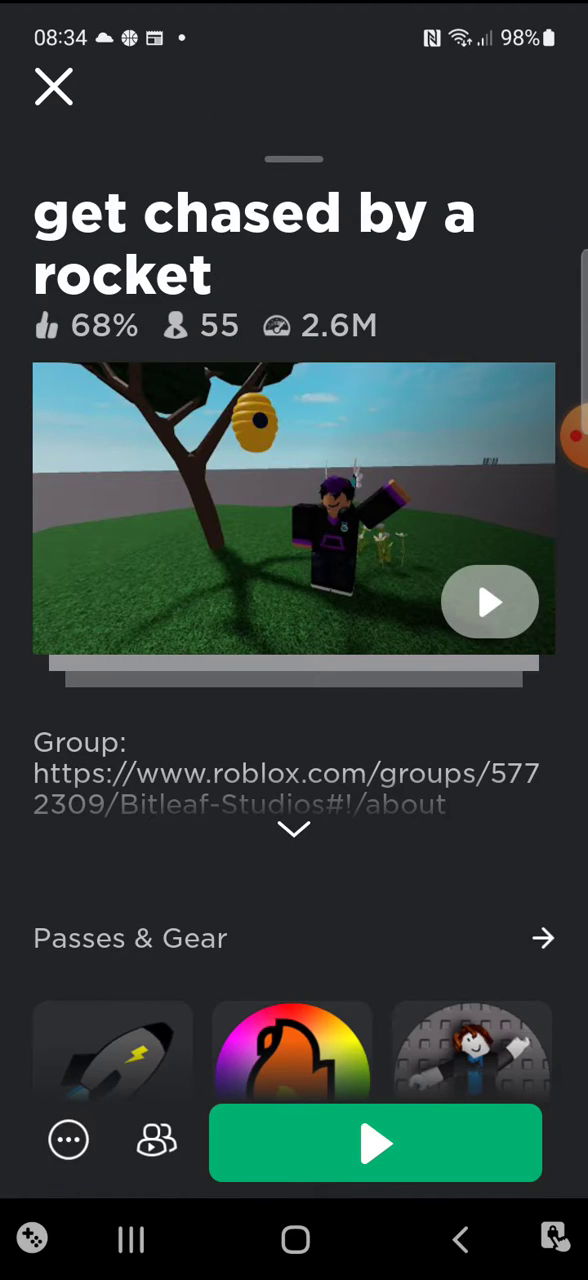
pyautogui.click(376, 1143)
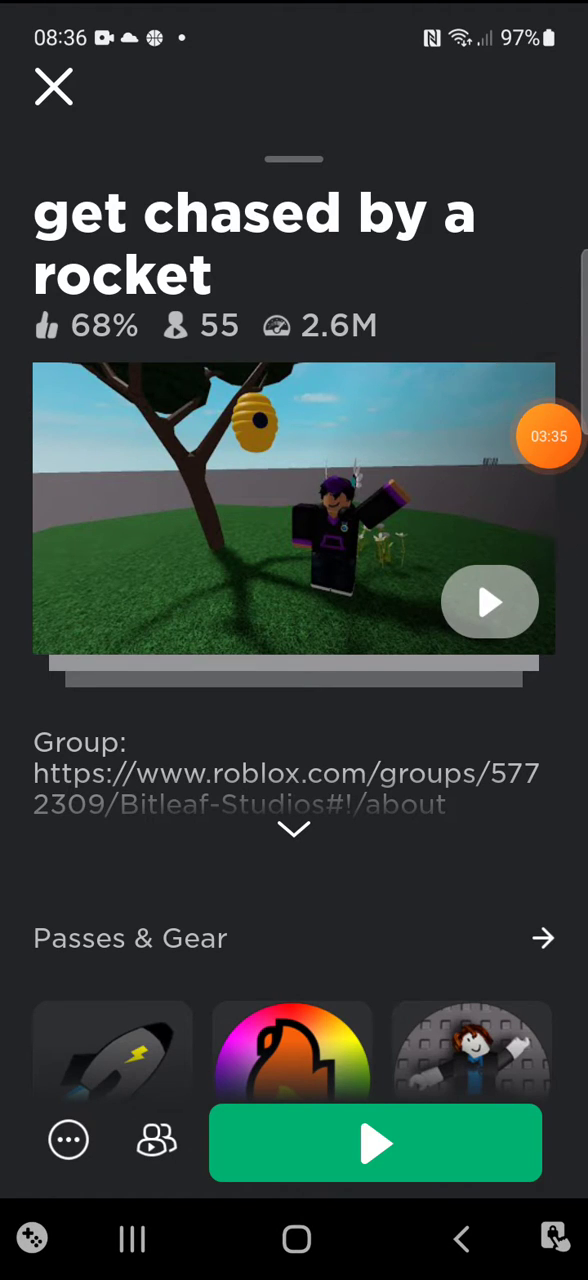
# Close the details, open Slide House Tumble from Home, and press Play
pyautogui.click(54, 88)
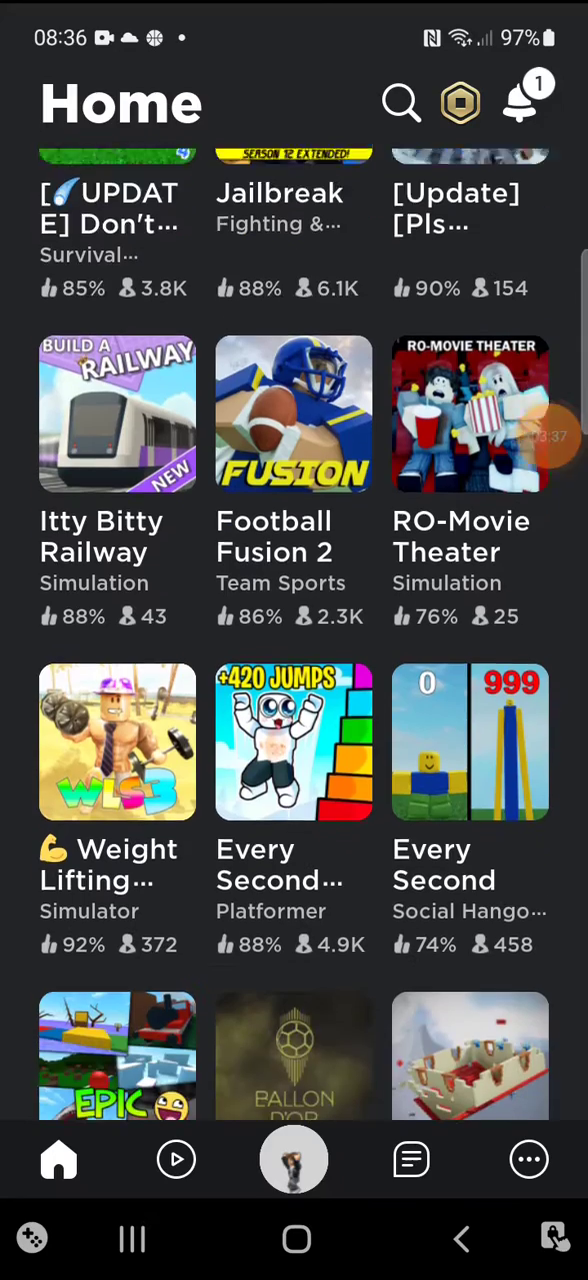
pyautogui.scroll(-3)
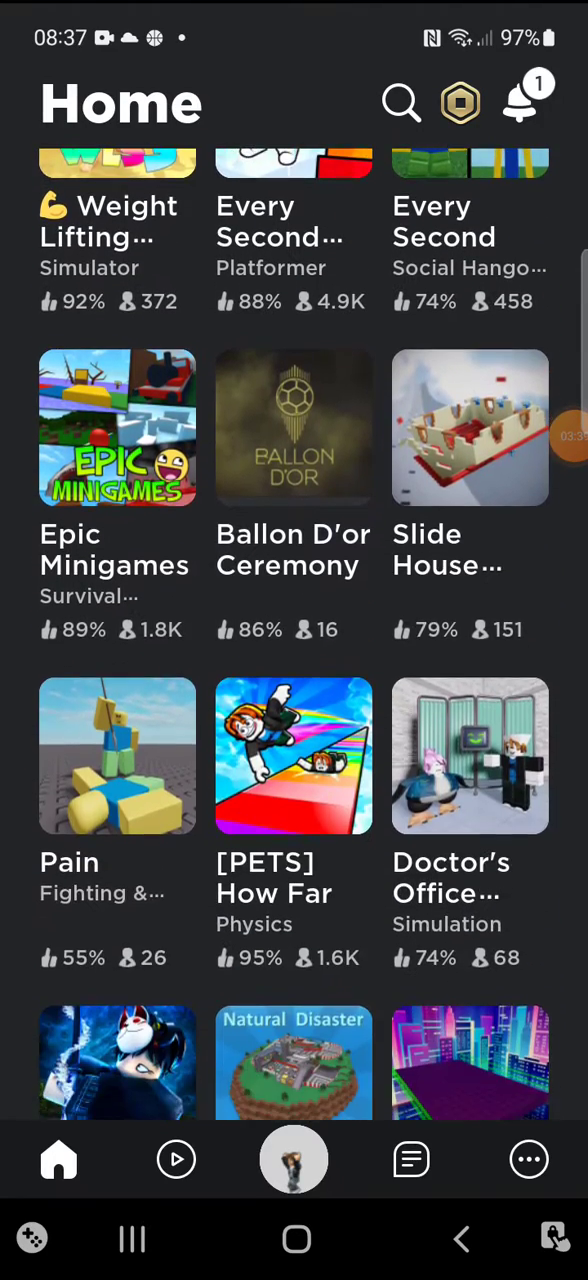
pyautogui.click(469, 428)
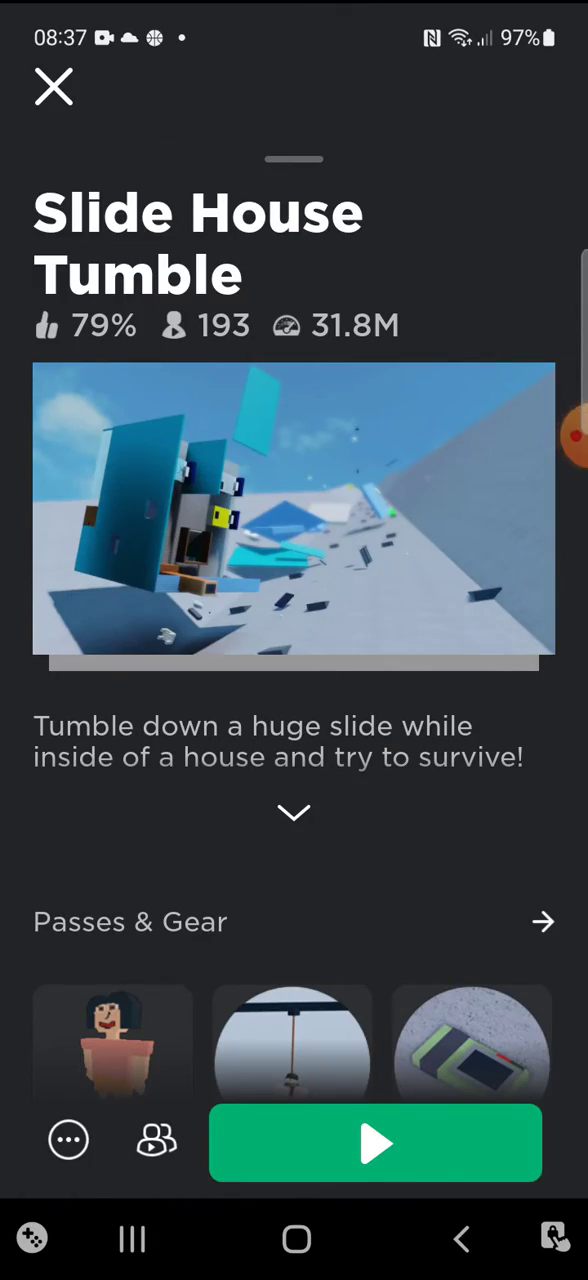
pyautogui.scroll(-3)
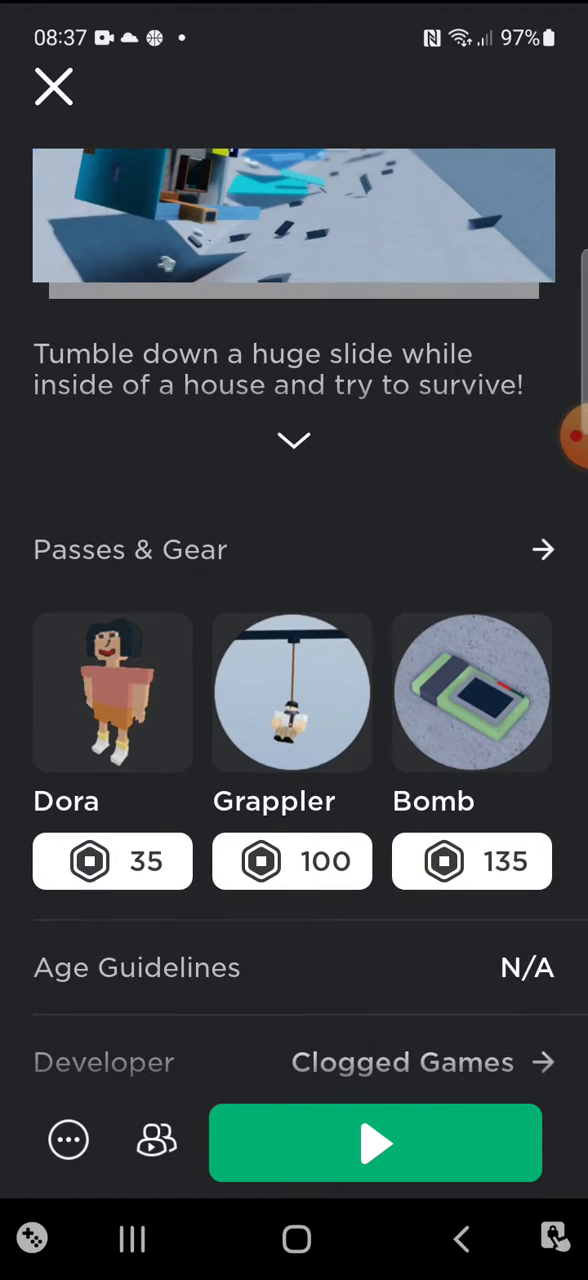
pyautogui.click(376, 1143)
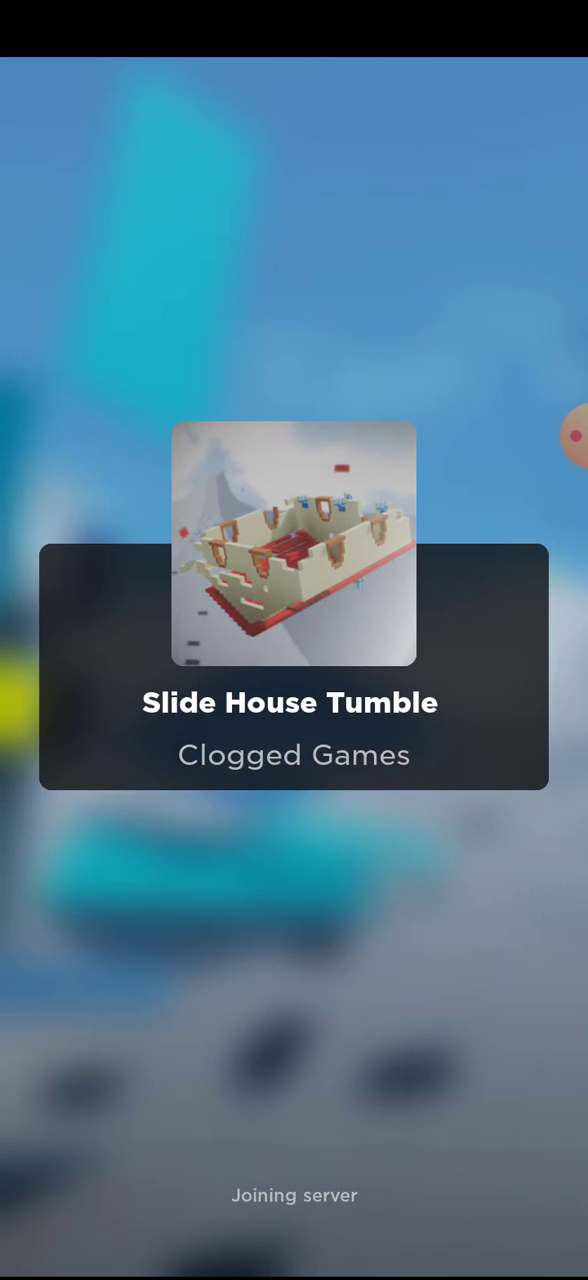